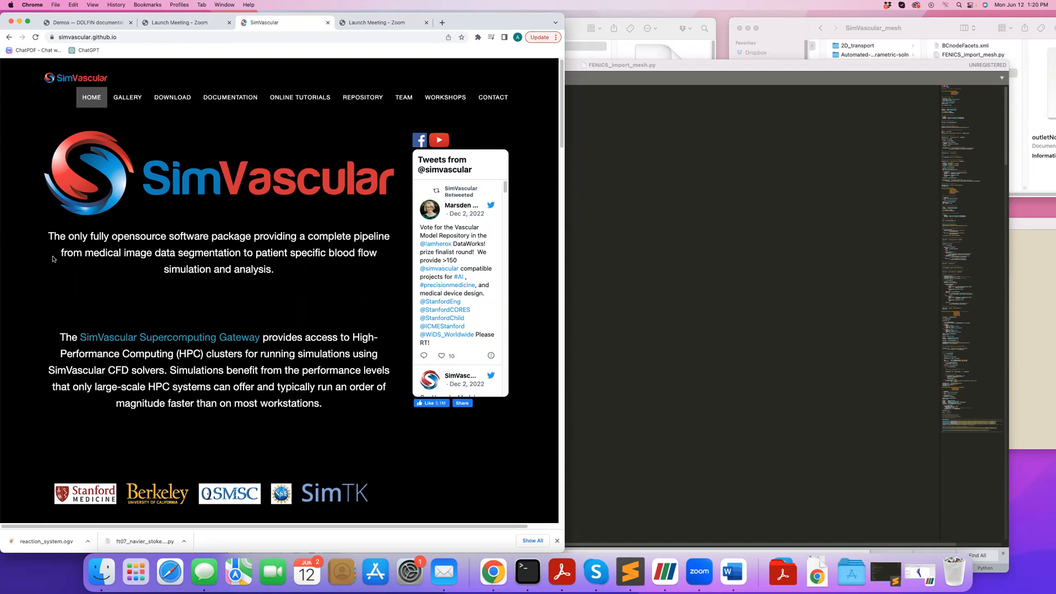
{"action": "mouse_move", "coordinate": [96, 254]}
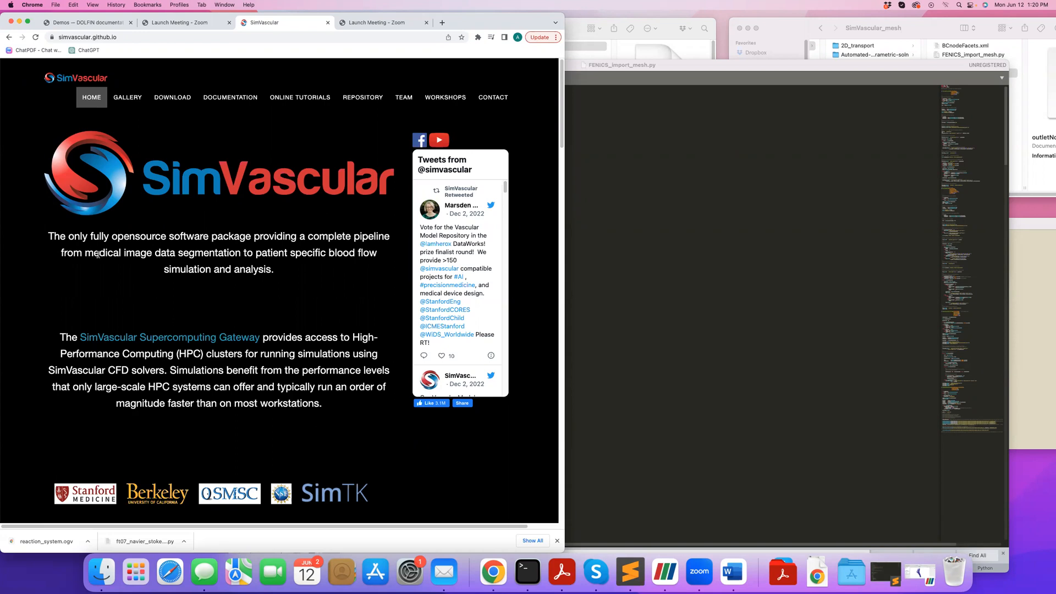
Scroll through FENICS_import_mesh.py down to the __main__ block with inlet, wall and outlet paths.
{"action": "scroll", "scroll_direction": "down", "scroll_amount": 3}
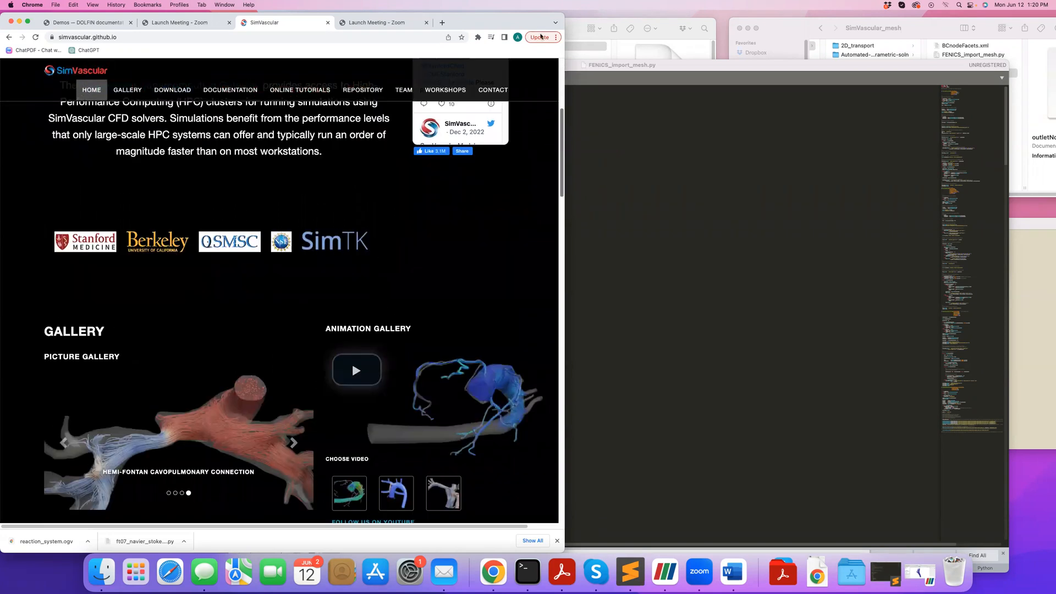
{"action": "scroll", "scroll_direction": "up", "scroll_amount": 3}
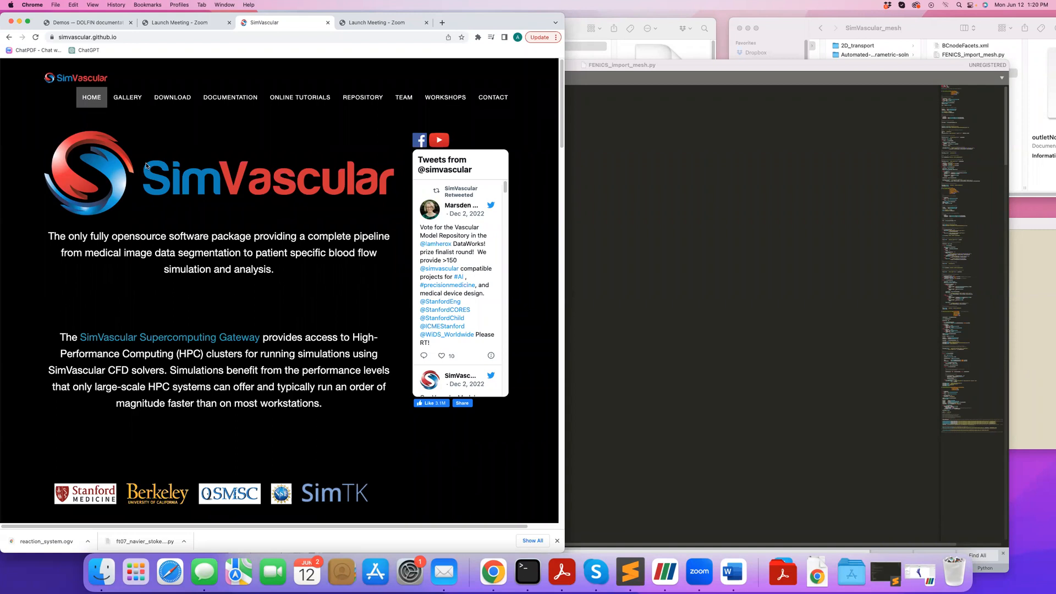
{"action": "mouse_move", "coordinate": [344, 234]}
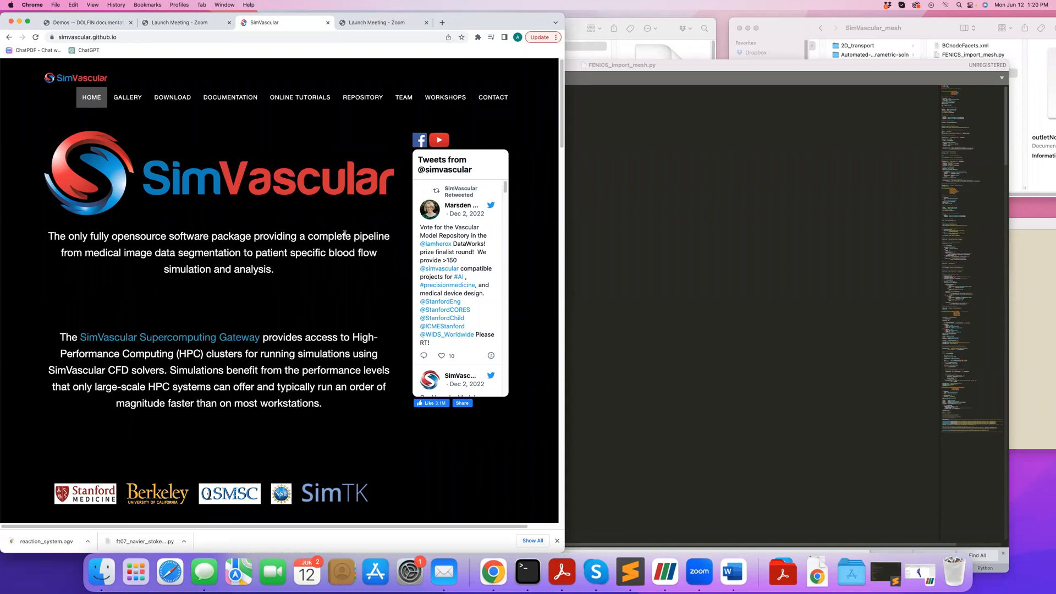
{"action": "mouse_move", "coordinate": [134, 211]}
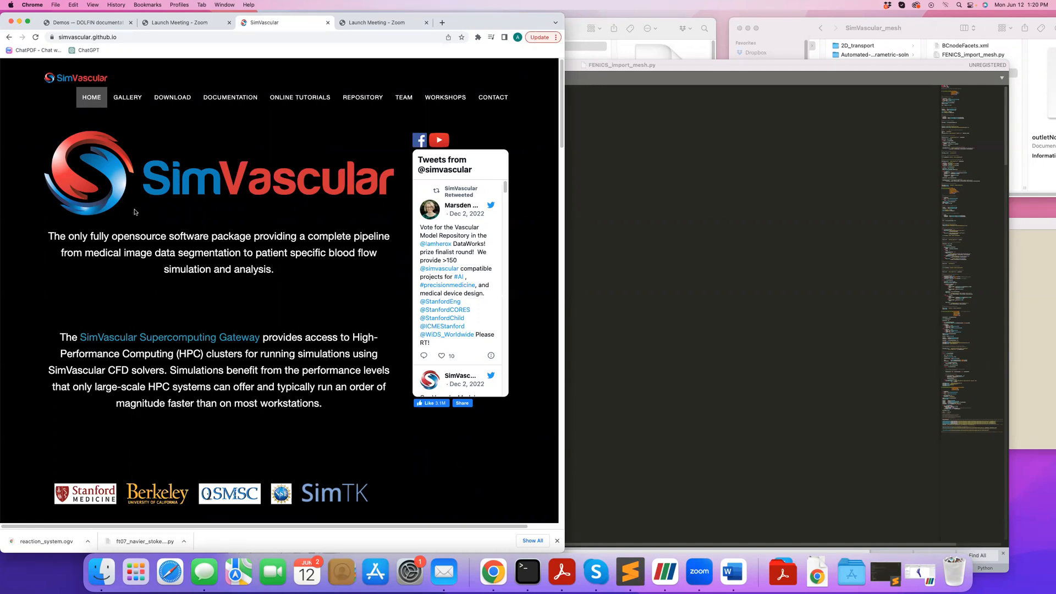
{"action": "mouse_move", "coordinate": [117, 201]}
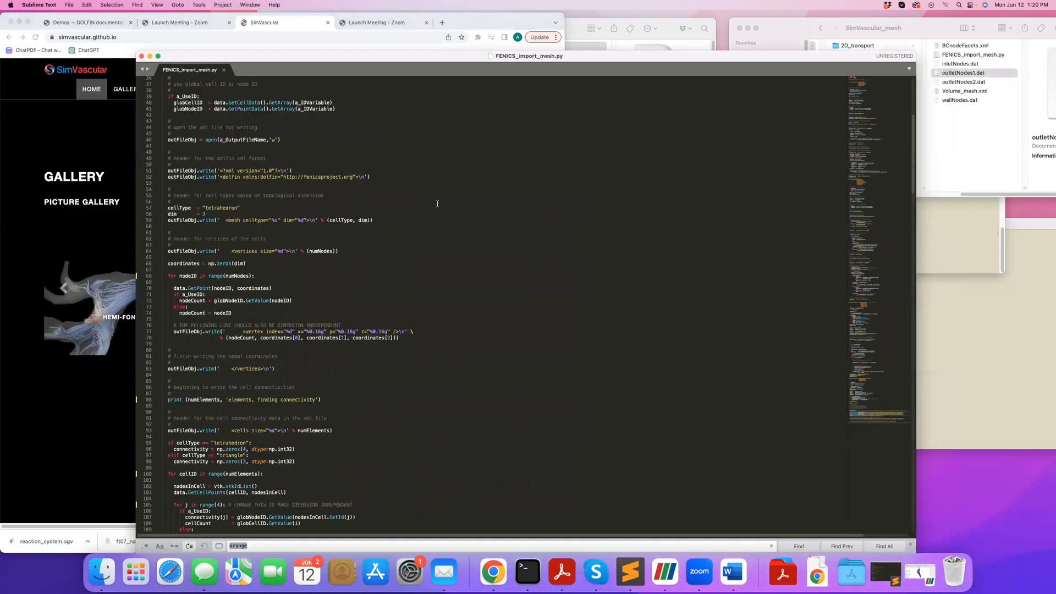
{"action": "scroll", "scroll_direction": "down", "scroll_amount": 3}
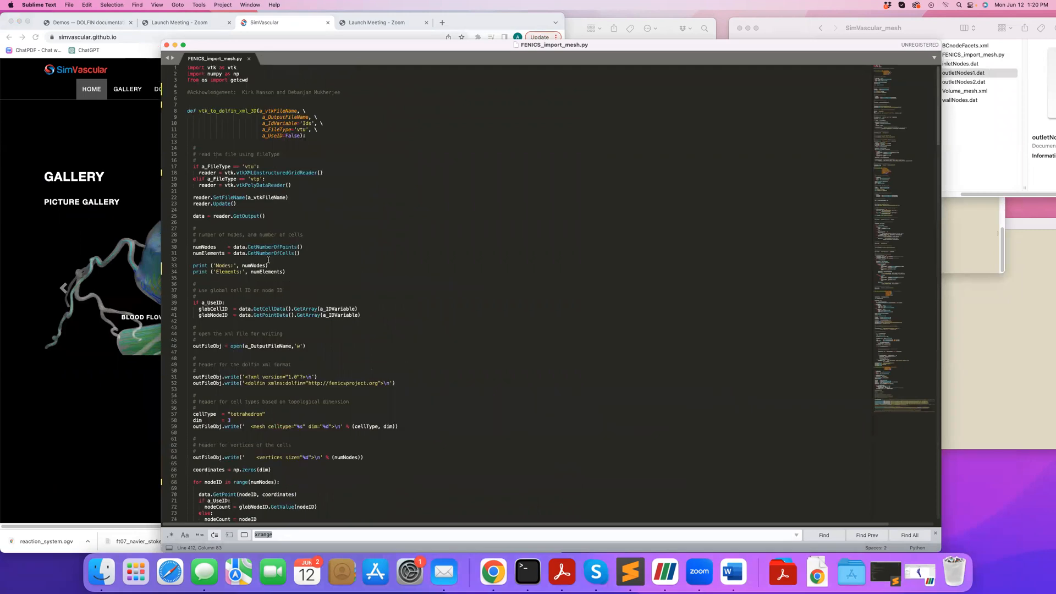
{"action": "scroll", "scroll_direction": "down", "scroll_amount": 3}
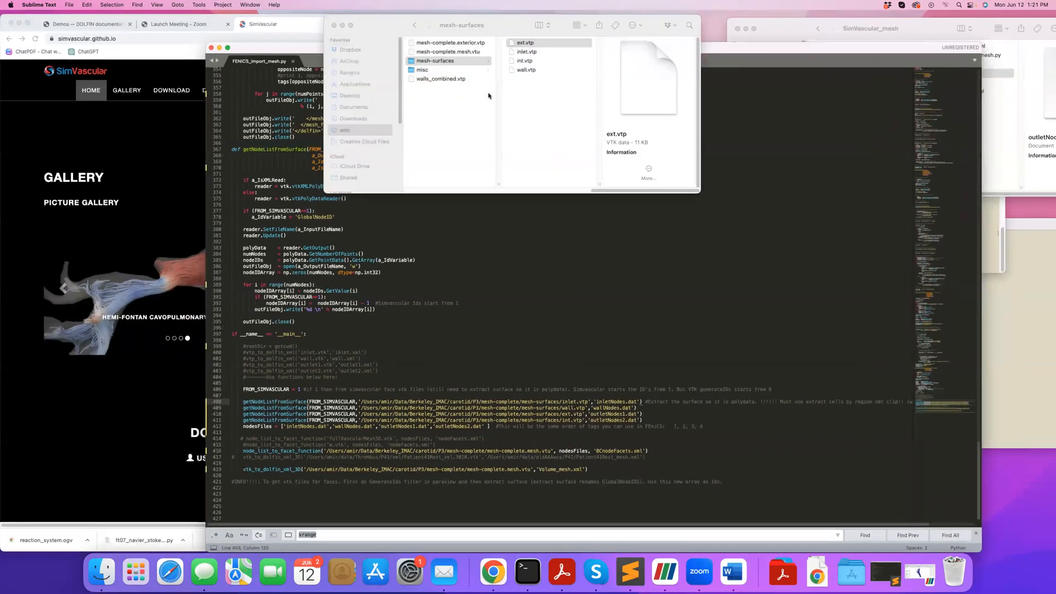
Pick the inlet and other .vtp surfaces in mesh-surfaces and open them in ParaView.
{"action": "left_click", "coordinate": [536, 42]}
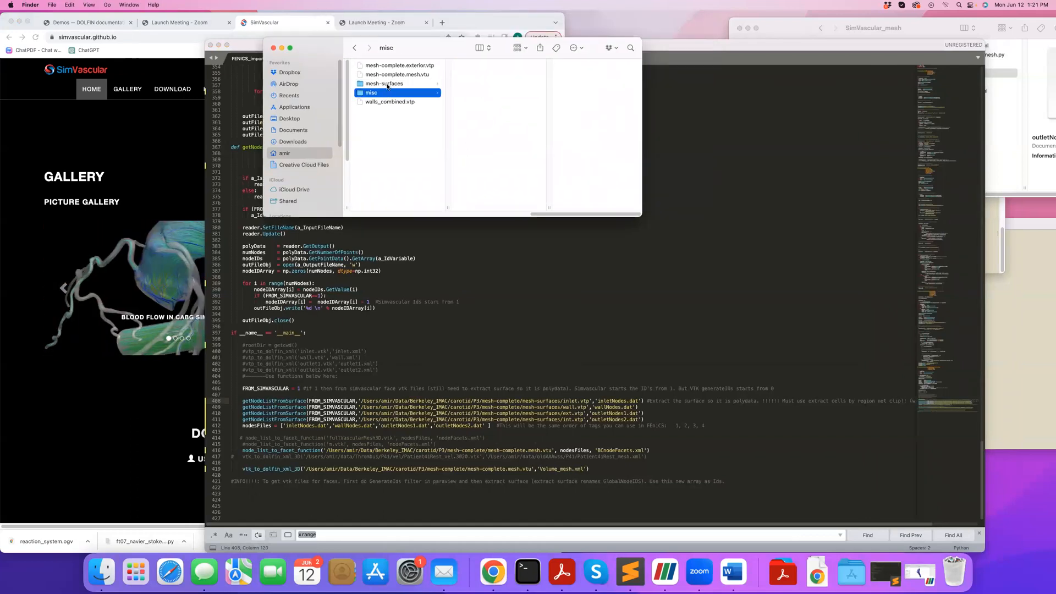
{"action": "left_click", "coordinate": [384, 83]}
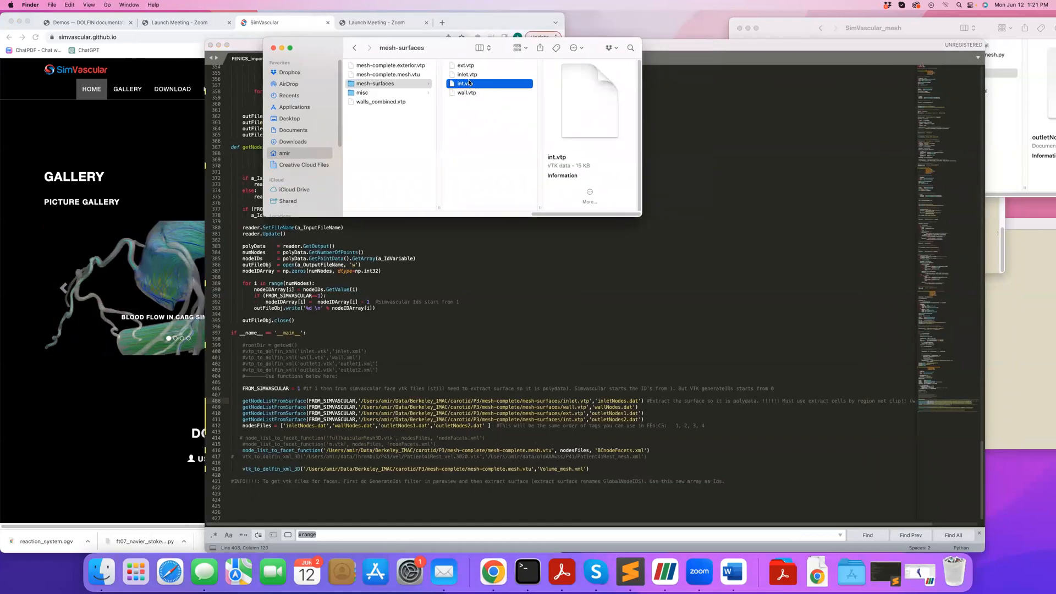
{"action": "left_click", "coordinate": [466, 74]}
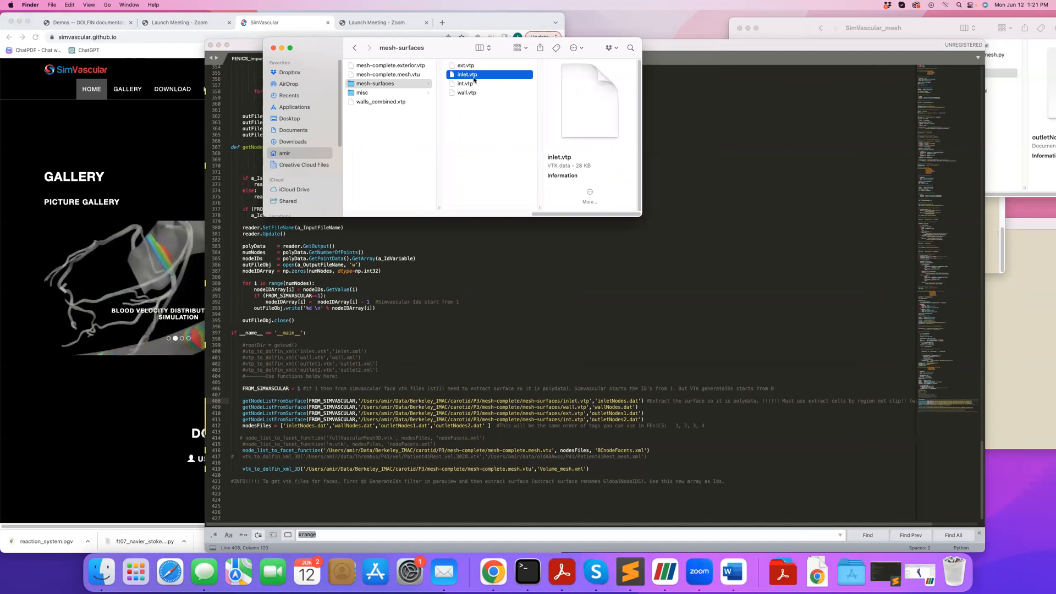
{"action": "left_click", "coordinate": [467, 93]}
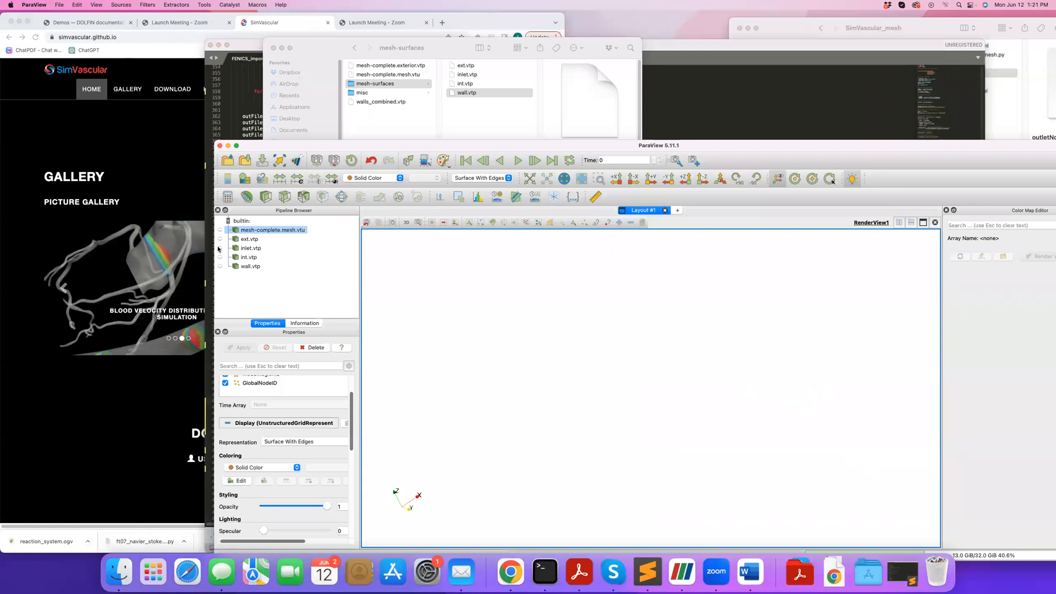
Show the inlet surface in a solid colour and set its representation.
{"action": "left_click", "coordinate": [250, 248]}
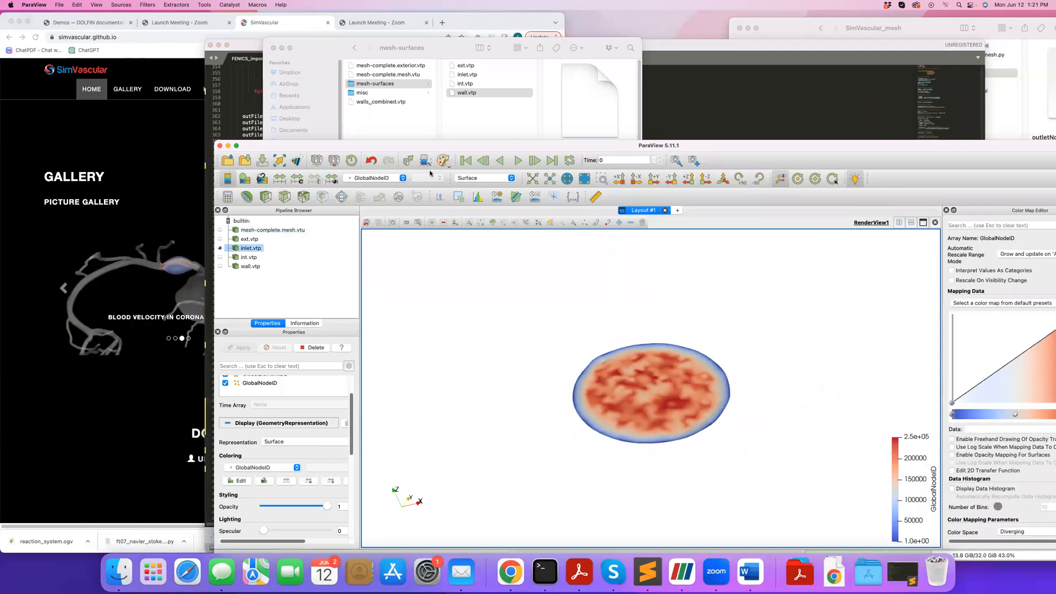
{"action": "left_click", "coordinate": [374, 178]}
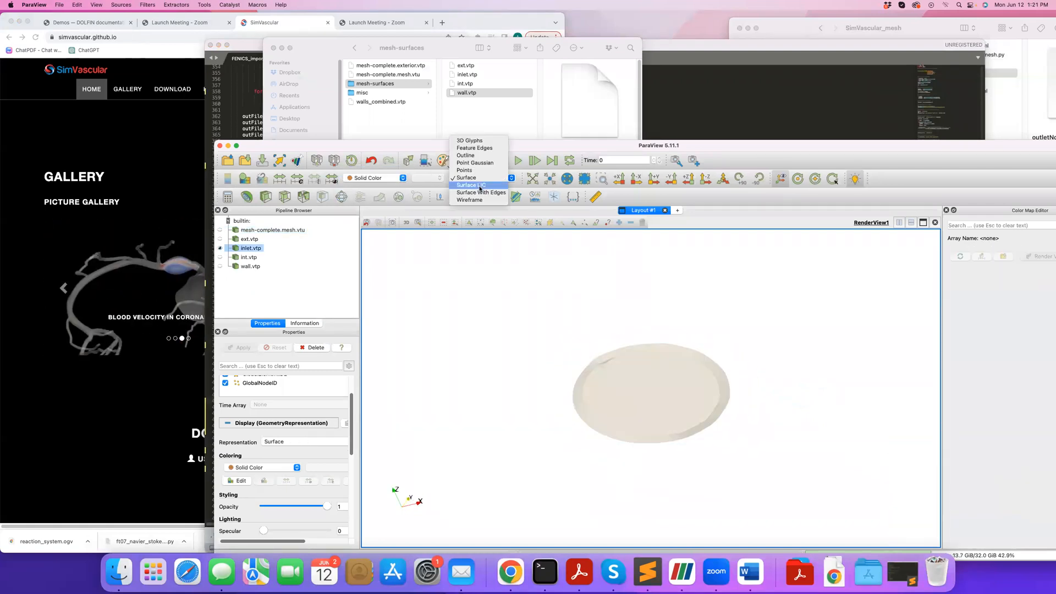
{"action": "left_click", "coordinate": [480, 193]}
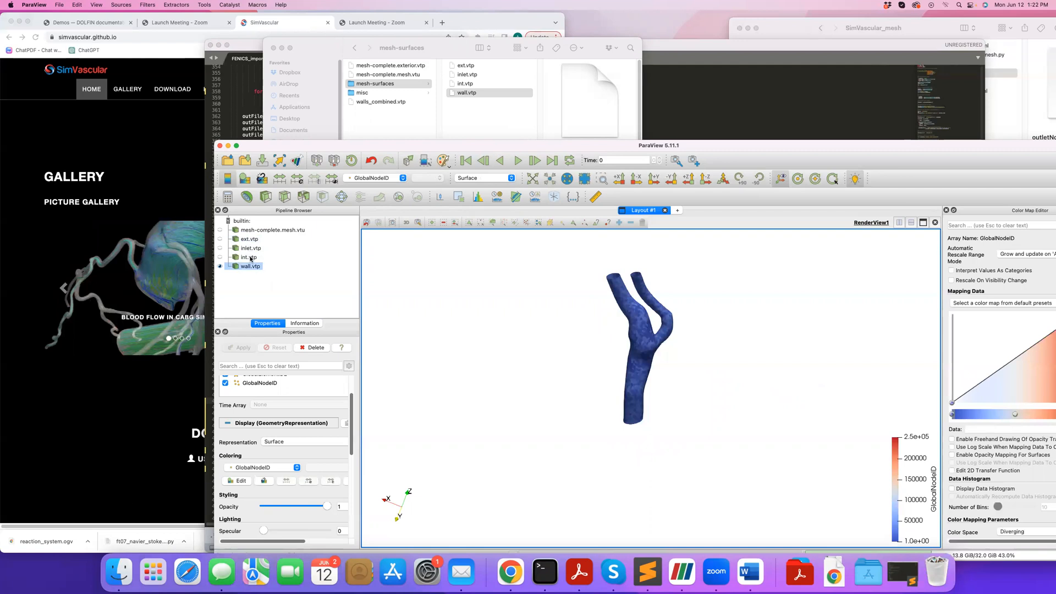
Switch from the int surface to displaying the complete volume mesh.
{"action": "left_click", "coordinate": [248, 238]}
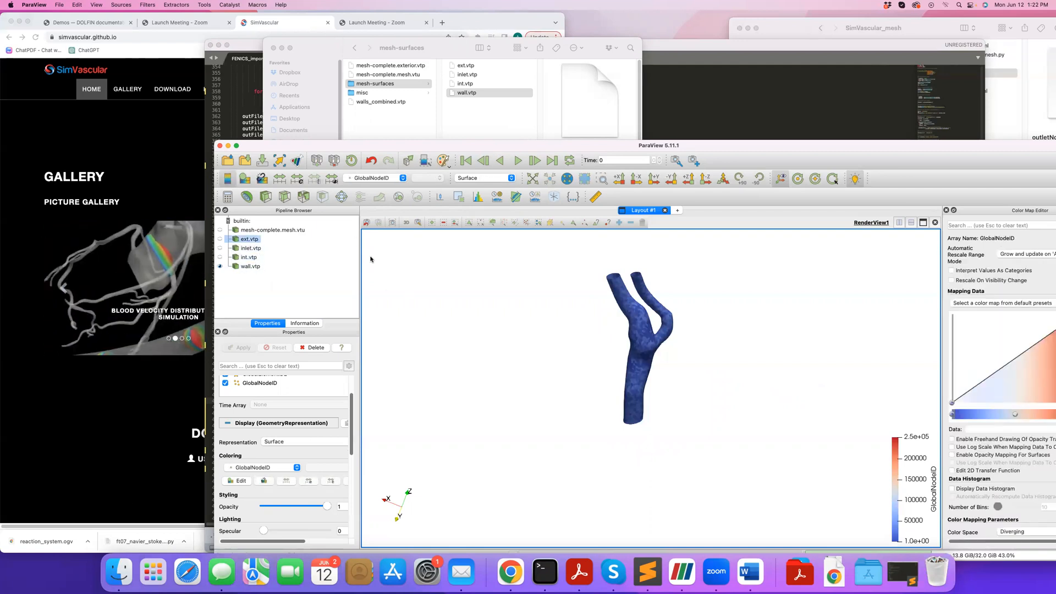
{"action": "mouse_move", "coordinate": [548, 106]}
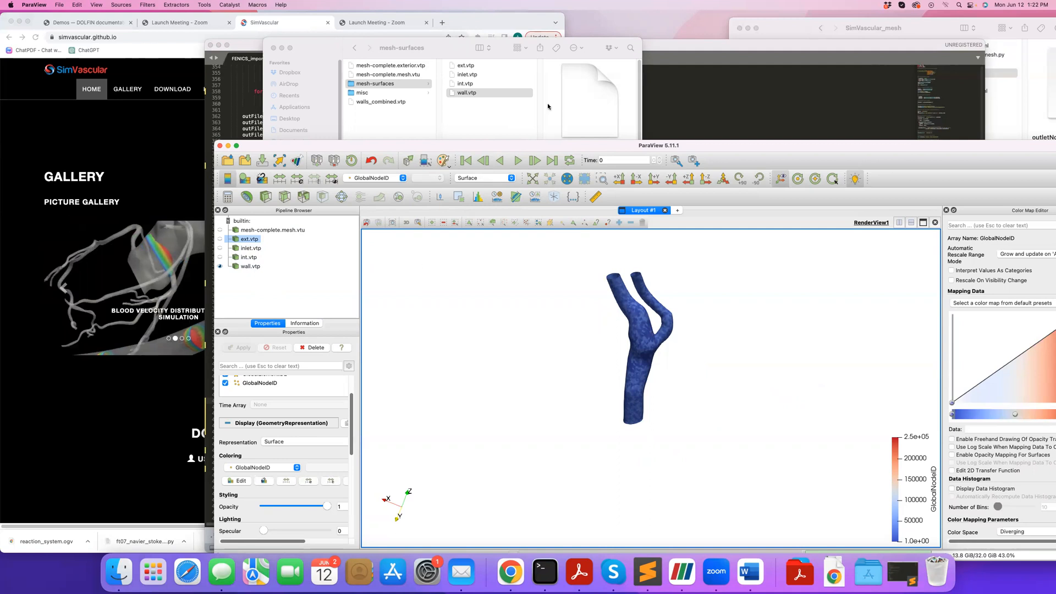
{"action": "left_click", "coordinate": [272, 230]}
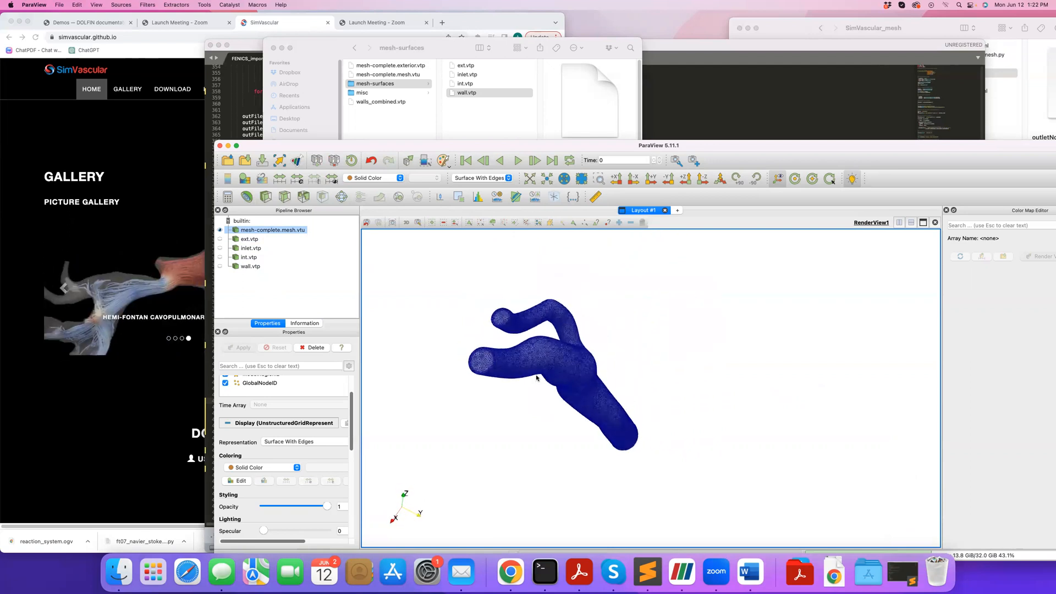
{"action": "left_click", "coordinate": [304, 323]}
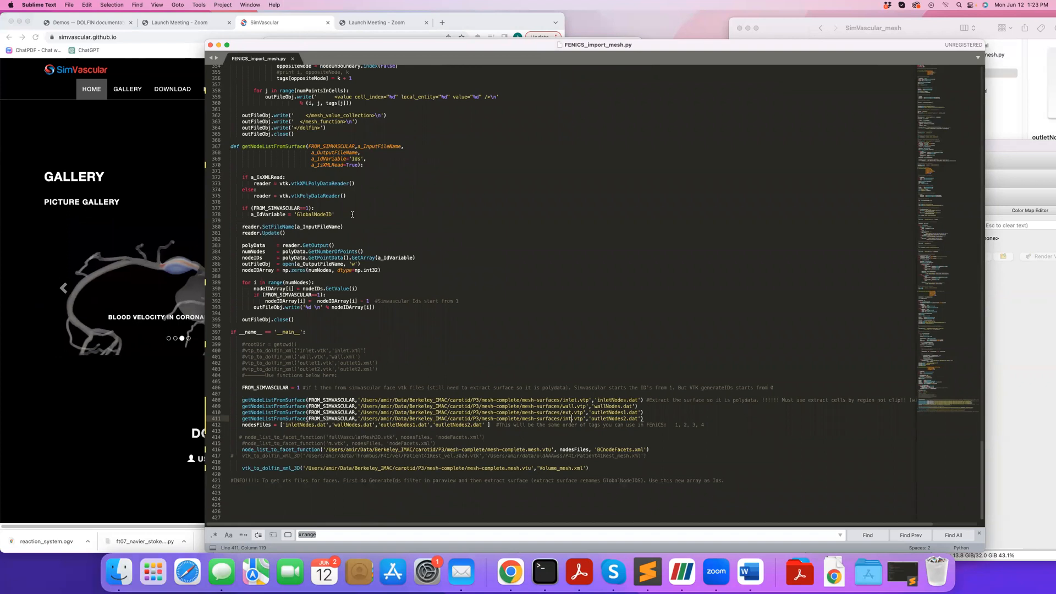
{"action": "mouse_move", "coordinate": [278, 395]}
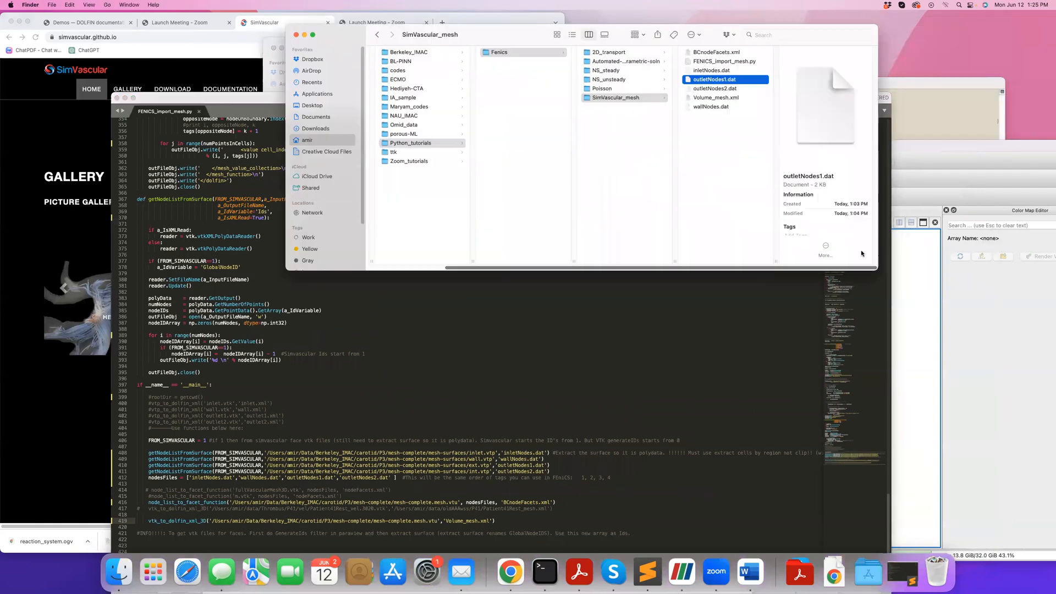
Preview outletNodes2.dat, wallNodes.dat, BCnodeFacets.xml and Volume_mesh.xml in SimVascular_mesh.
{"action": "left_click", "coordinate": [714, 88]}
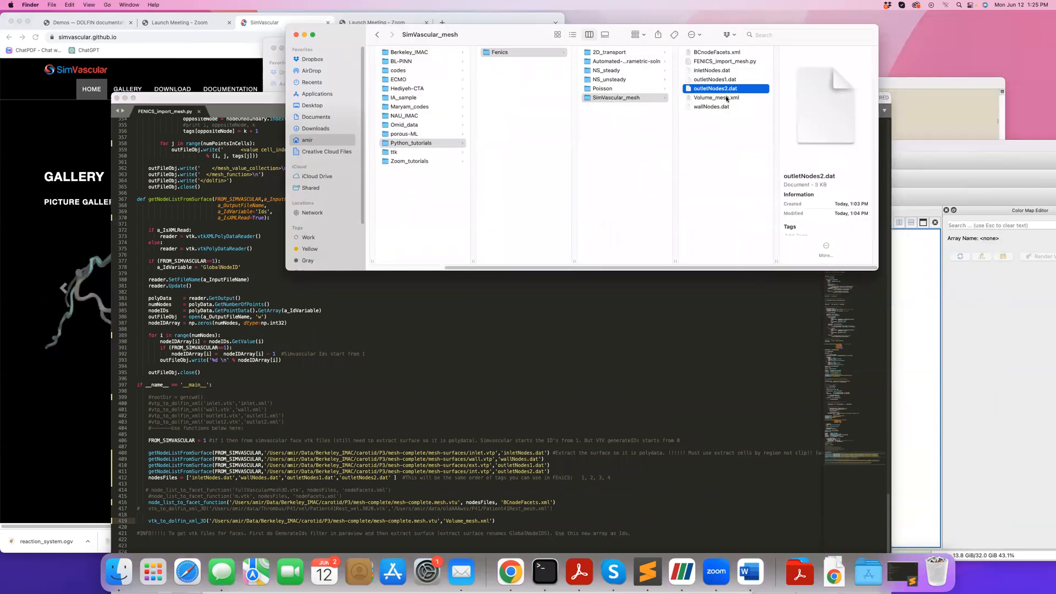
{"action": "left_click", "coordinate": [712, 106]}
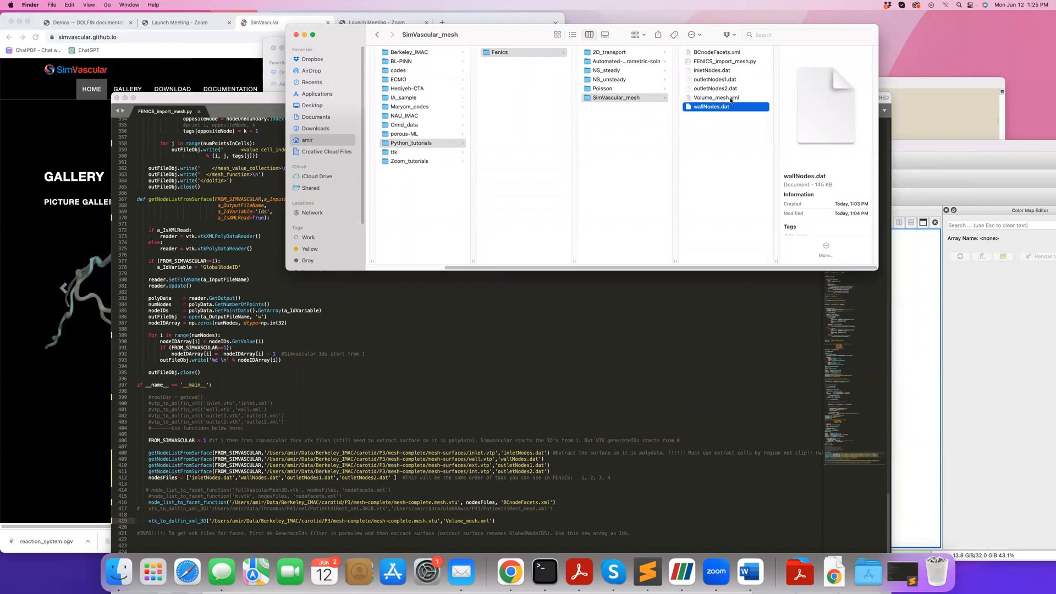
{"action": "left_click", "coordinate": [716, 52]}
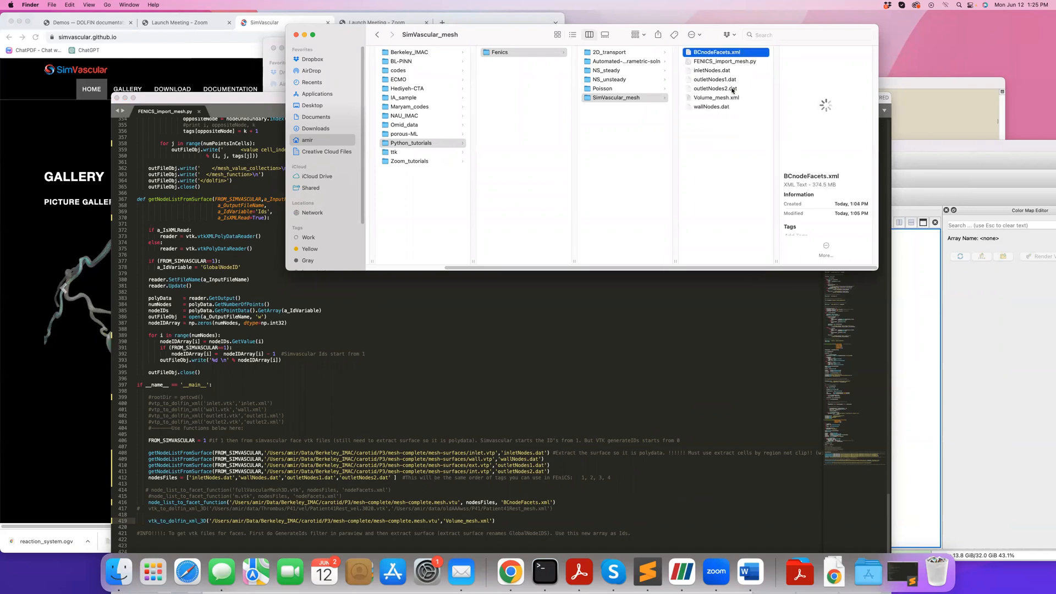
{"action": "left_click", "coordinate": [716, 97]}
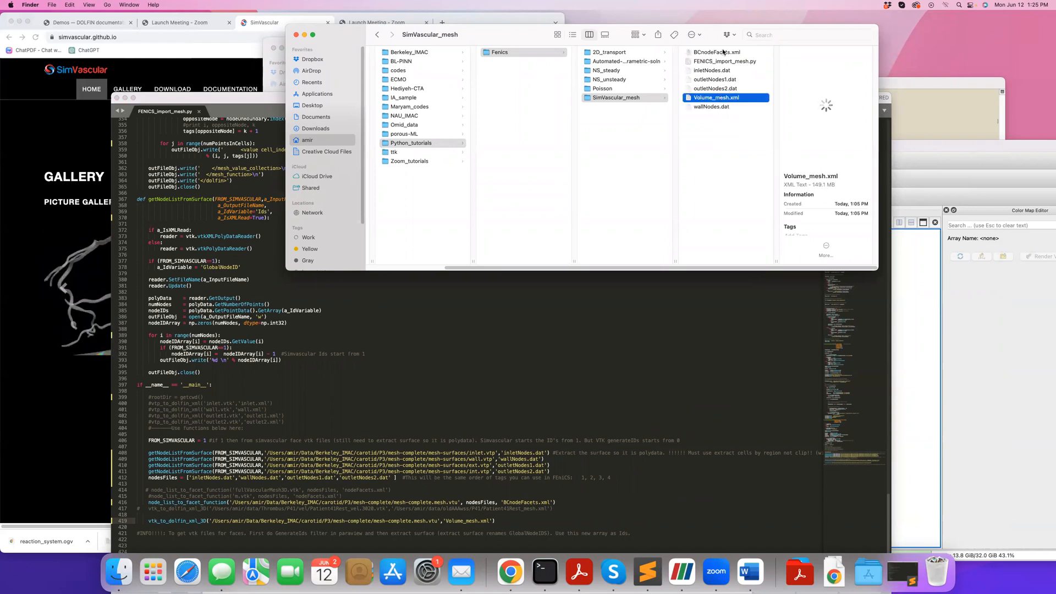
{"action": "left_click", "coordinate": [718, 52]}
{"action": "type", "text": "python3 FENICS_import_mesh.py"}
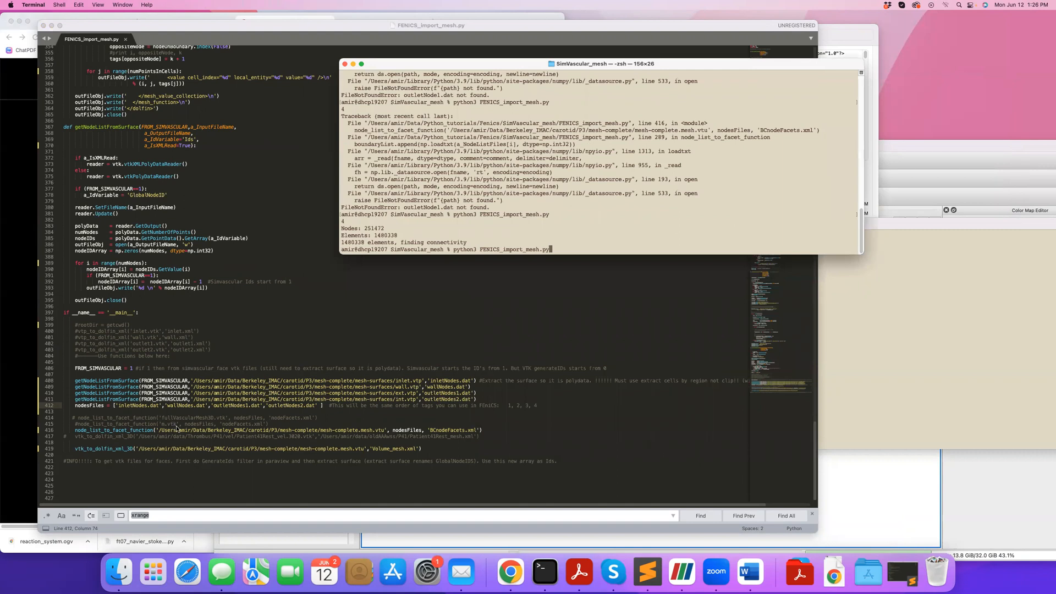
{"action": "mouse_move", "coordinate": [465, 324]}
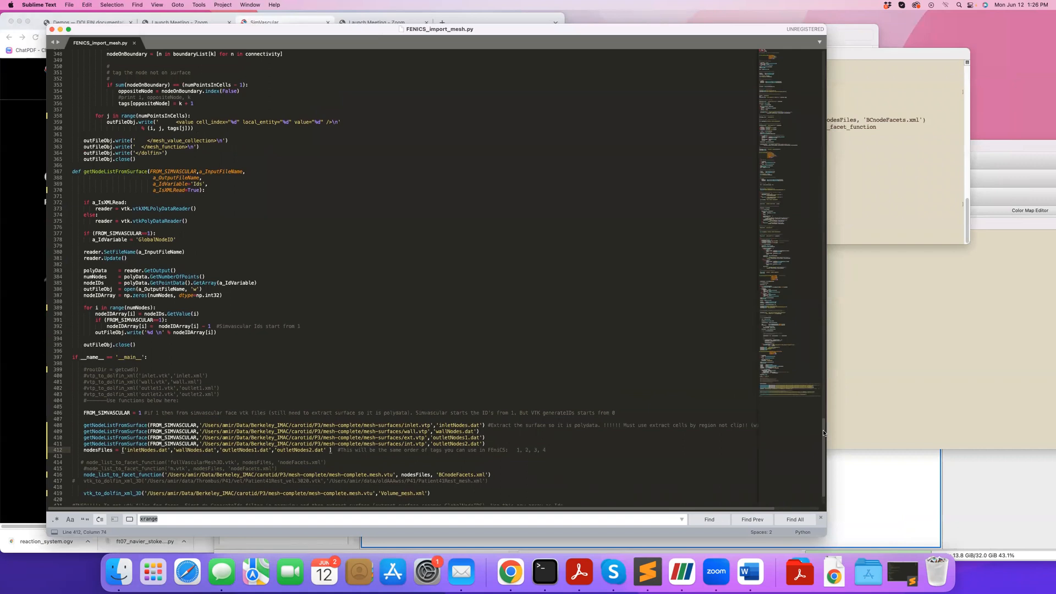
Scroll FENICS_import_mesh.py to locate the vtk_to_dolfin_xml_3D function.
{"action": "scroll", "scroll_direction": "down", "scroll_amount": 3}
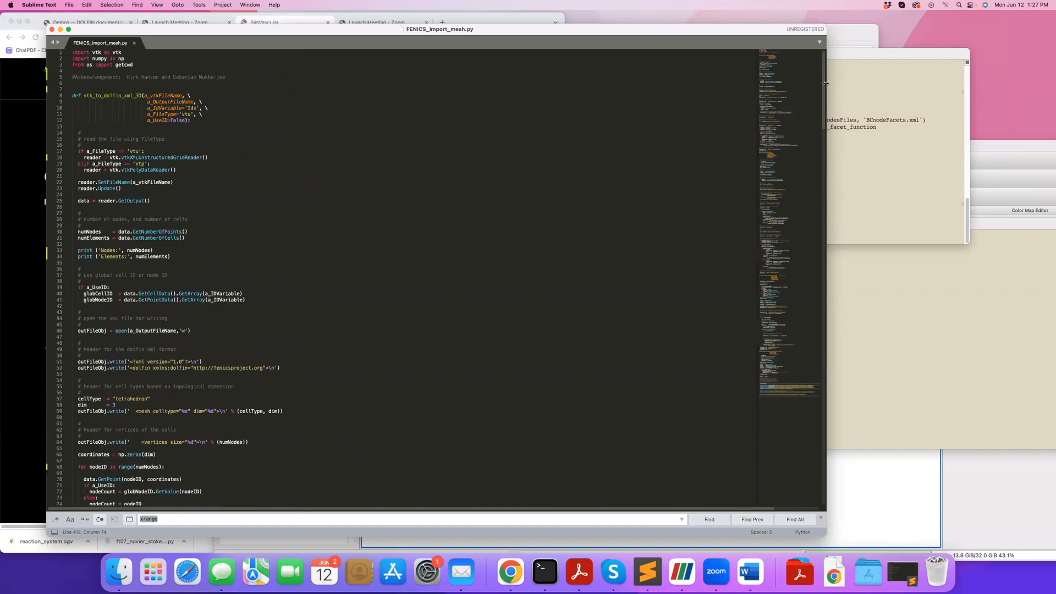
{"action": "scroll", "scroll_direction": "down", "scroll_amount": 3}
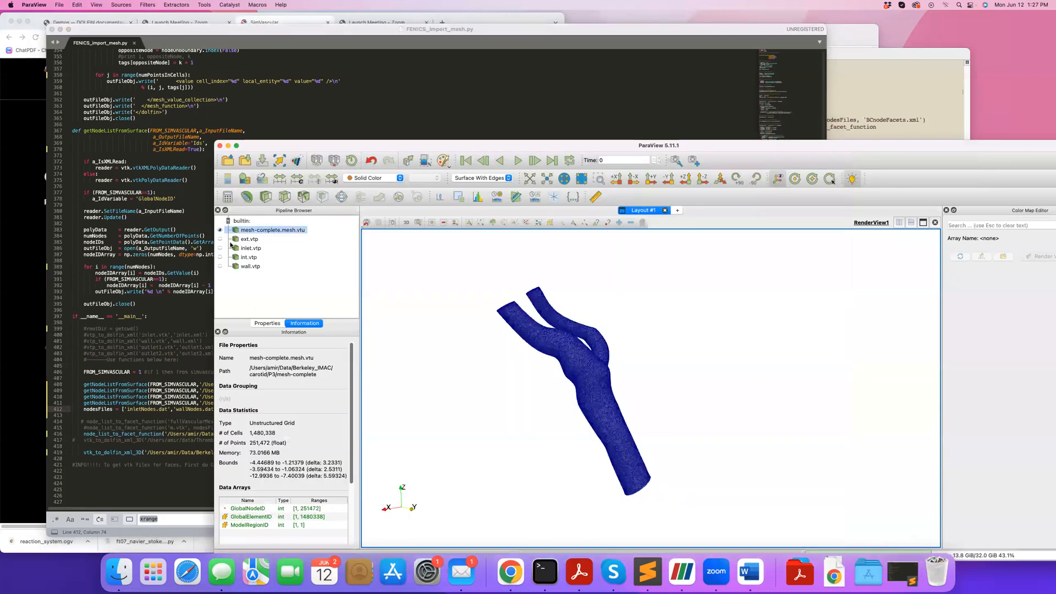
Check cell counts of inlet (1,608), int (792) and wall (42,881 cells, 21,509 points).
{"action": "left_click", "coordinate": [249, 247]}
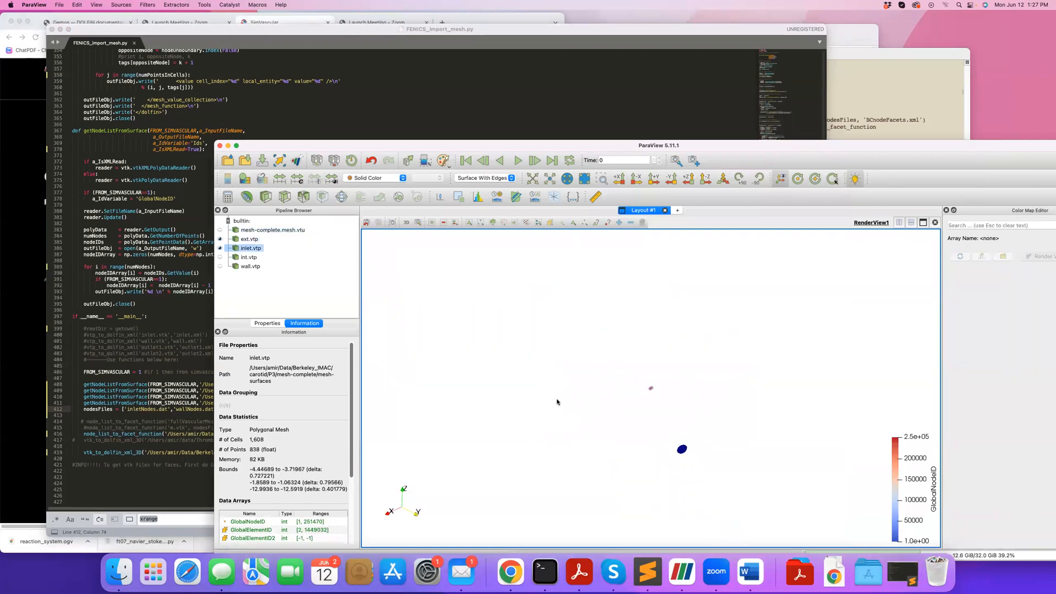
{"action": "left_click", "coordinate": [251, 257]}
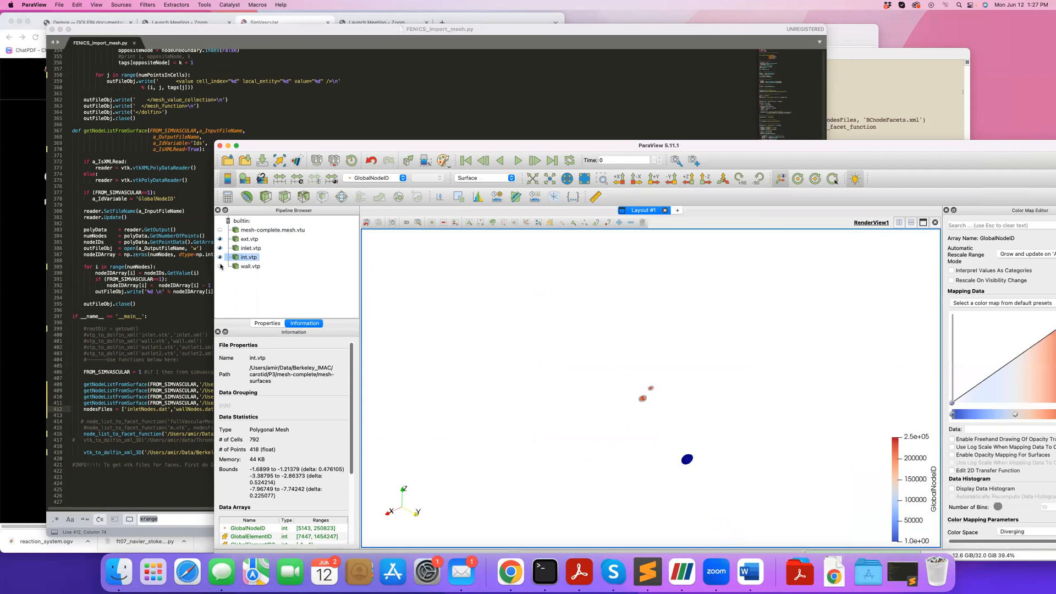
{"action": "left_click", "coordinate": [250, 266]}
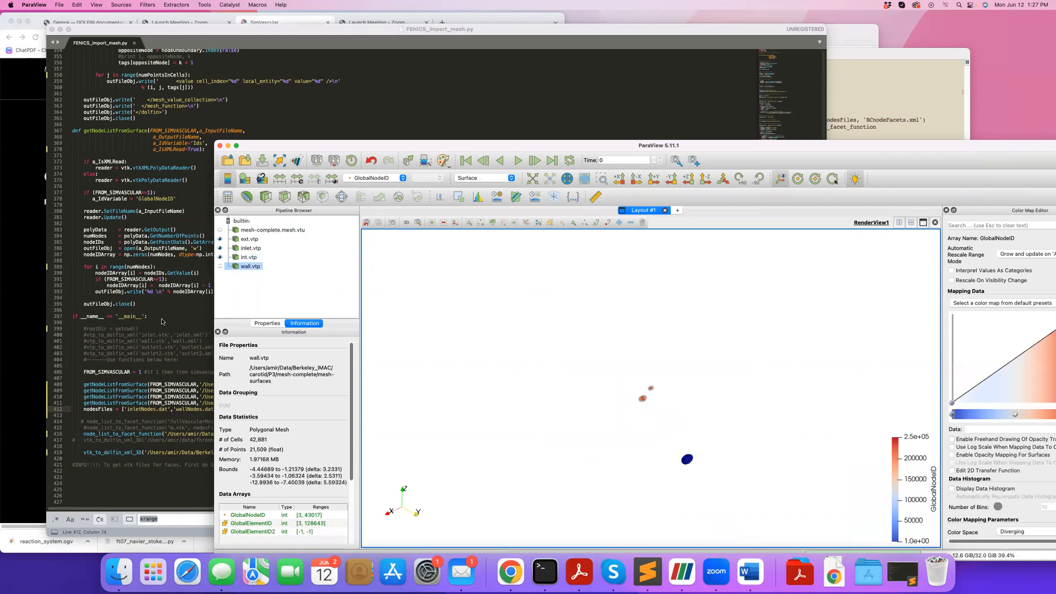